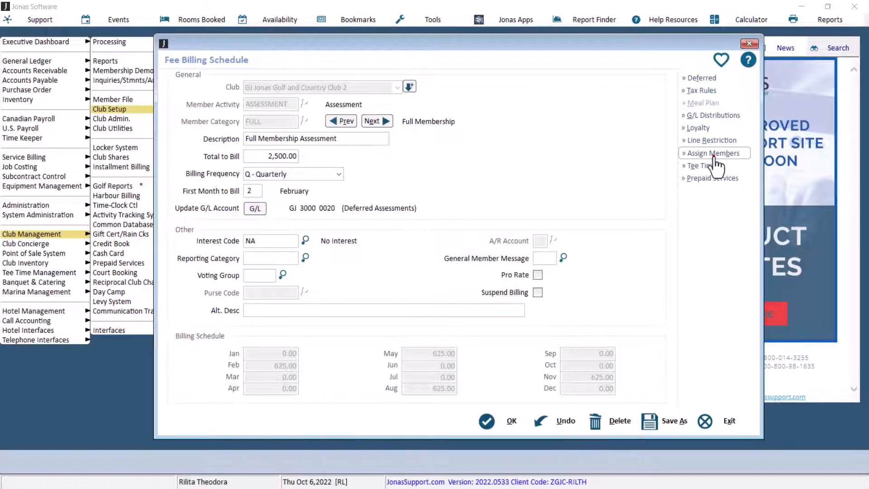
Open member assignment and enter a 10% discount with the QUARTERLY billing arrangement
click(711, 153)
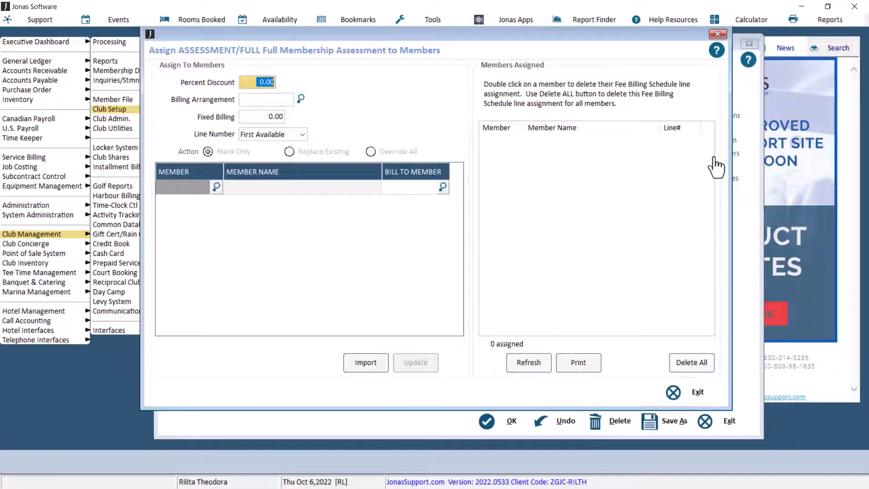
mouse_move(291, 89)
text(10)
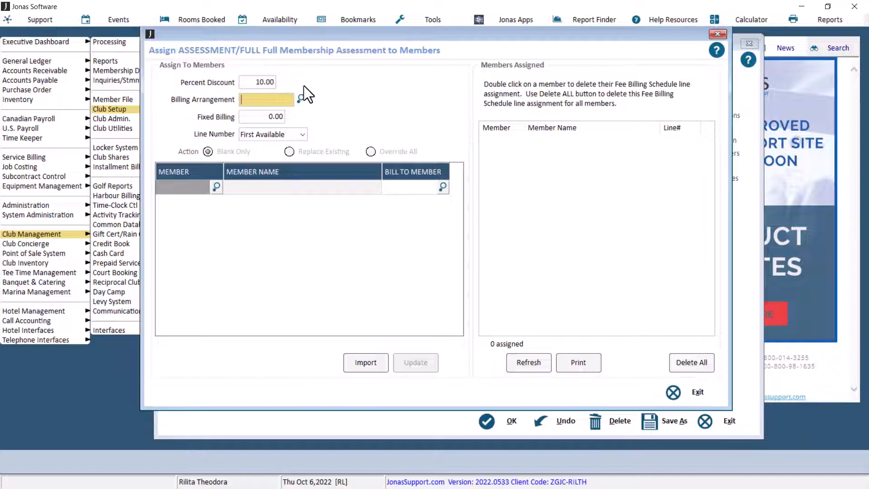
click(301, 99)
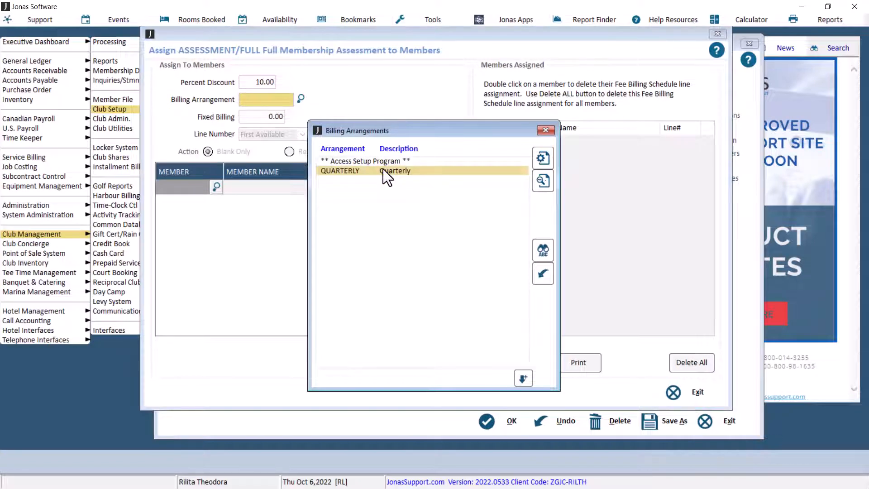
double_click(339, 170)
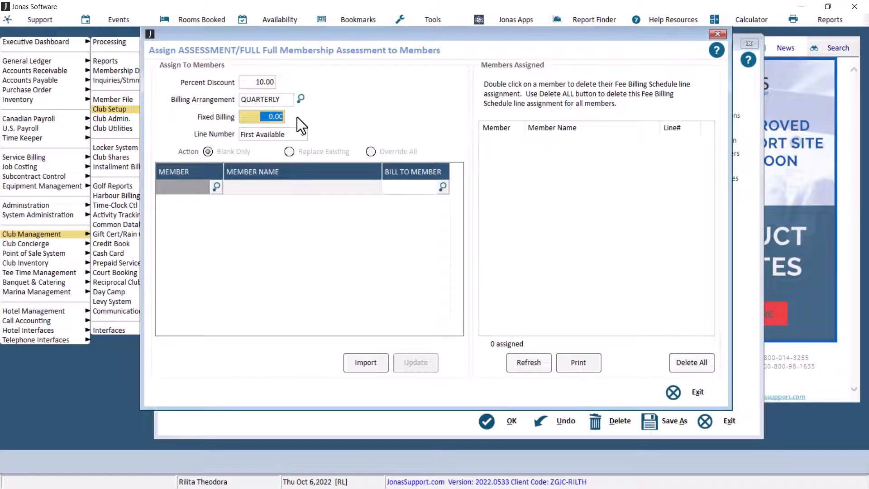
Set the assessment's billing Line Number to 01
click(302, 134)
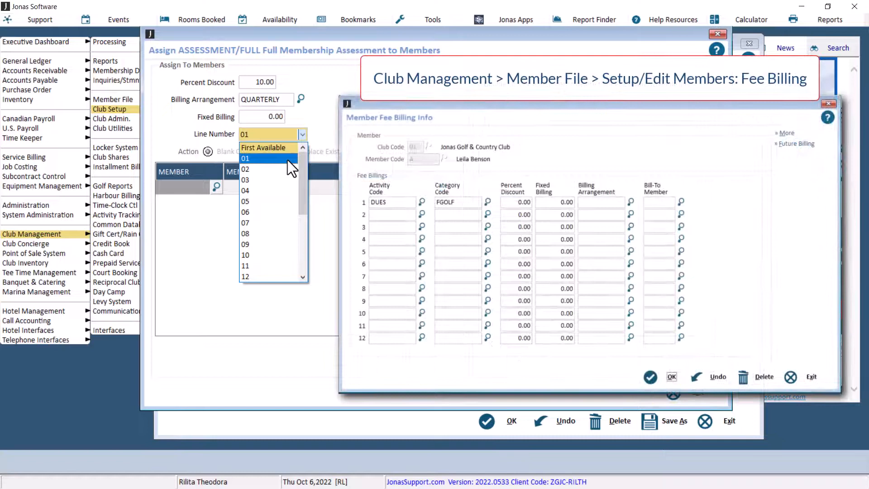
mouse_move(269, 148)
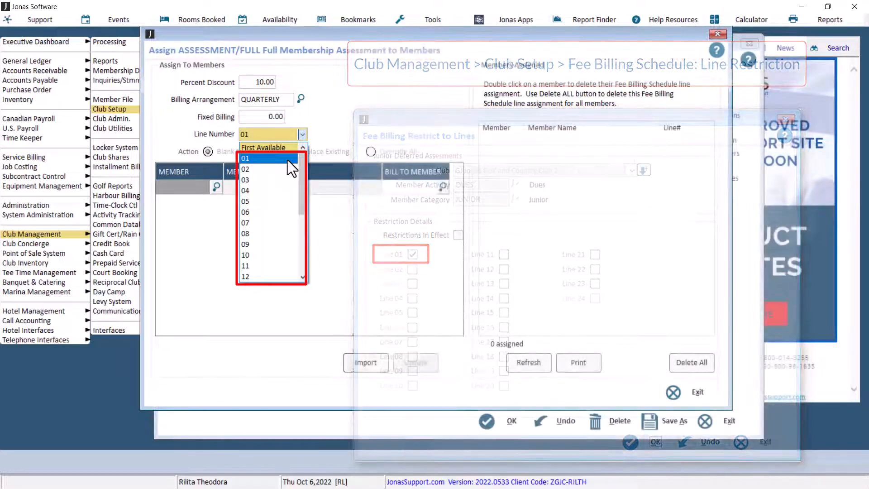
click(244, 158)
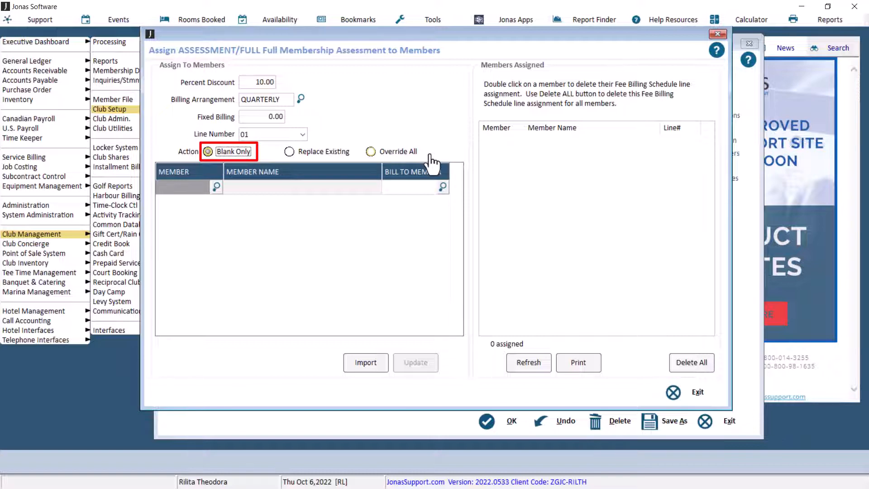
click(289, 150)
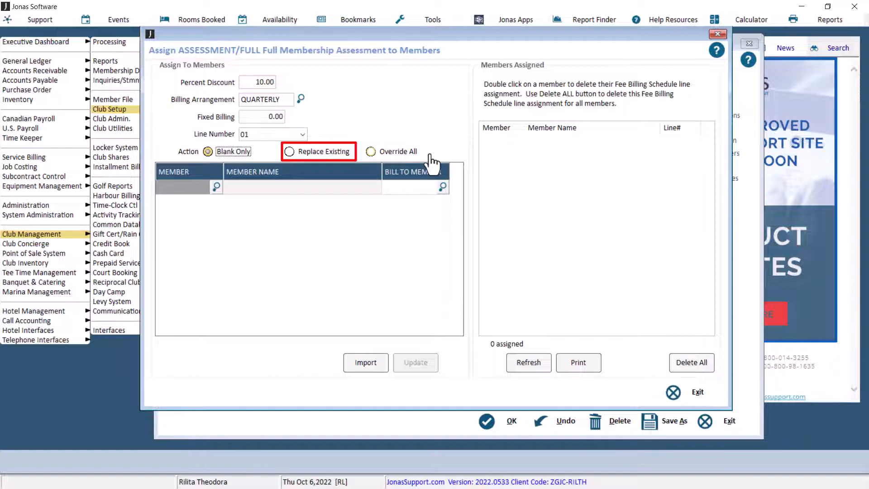
click(370, 151)
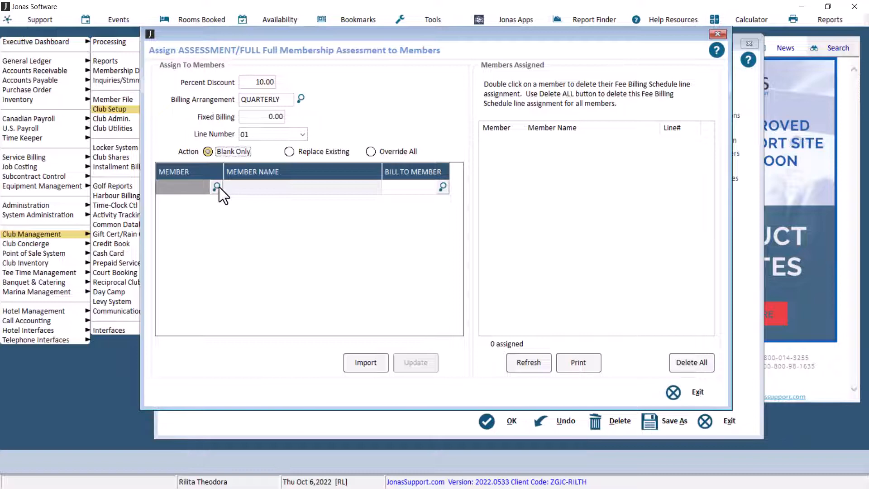
click(217, 187)
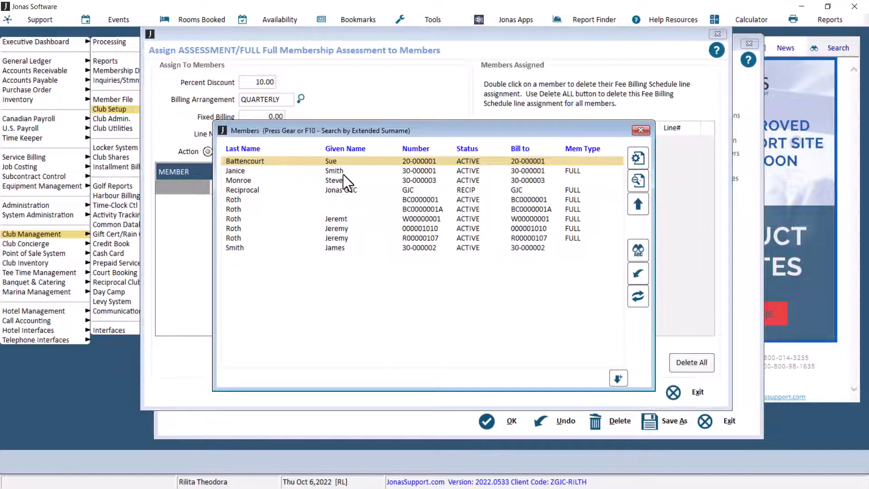
double_click(244, 161)
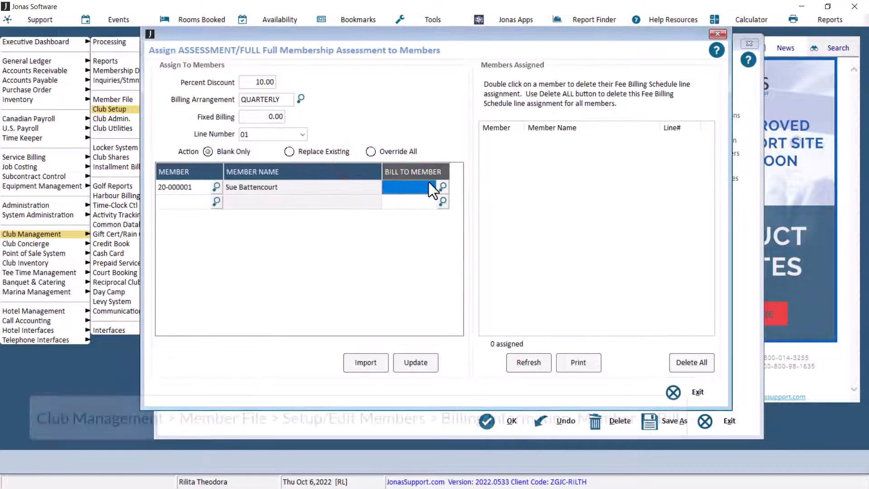
click(442, 187)
text(30-000001)
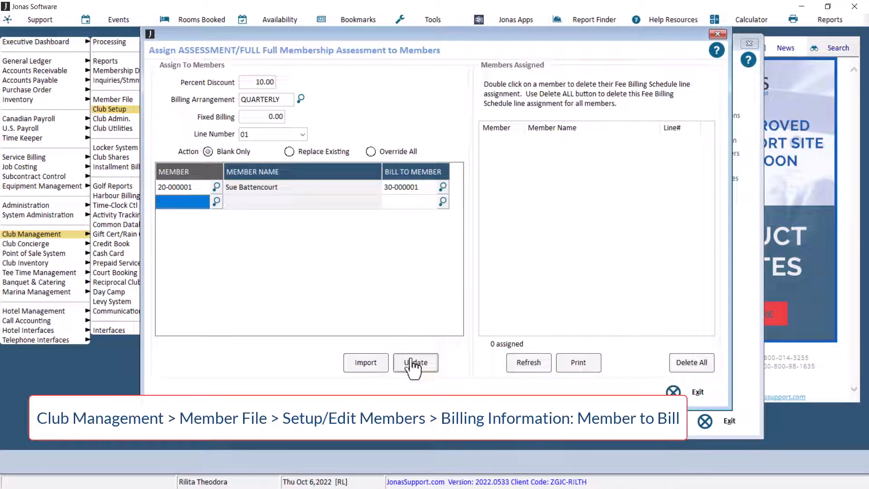
click(415, 363)
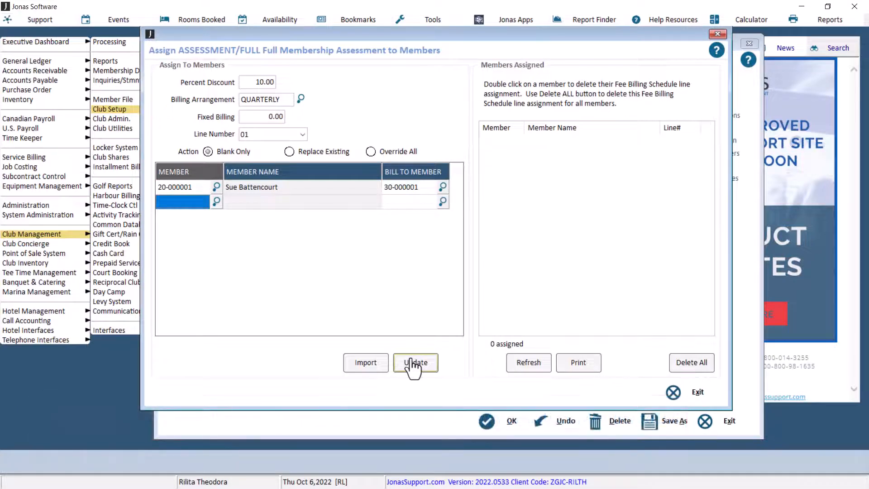
click(415, 363)
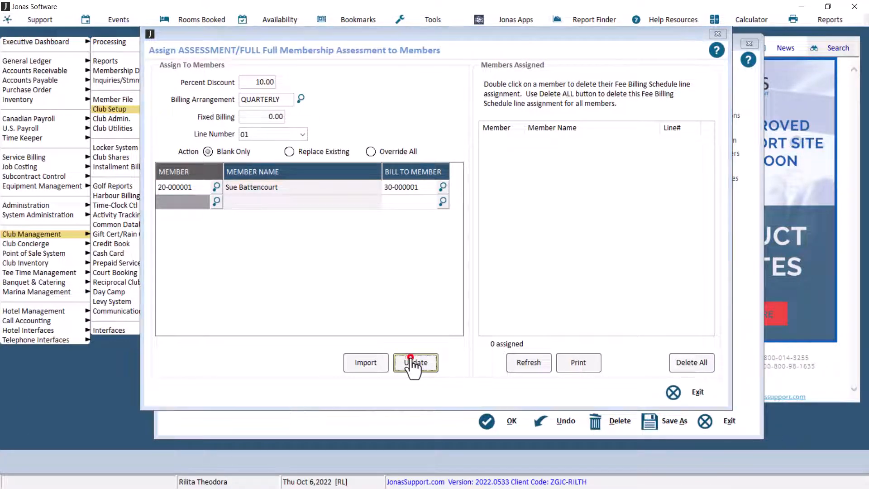
click(415, 363)
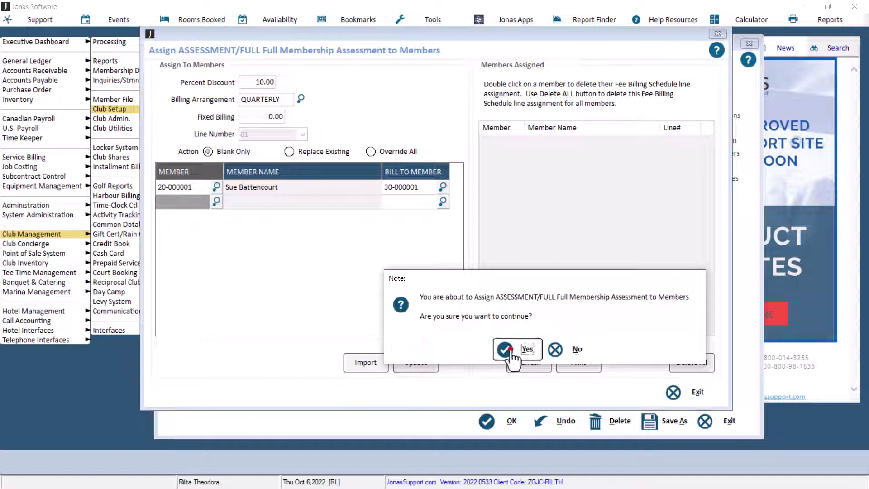
click(504, 349)
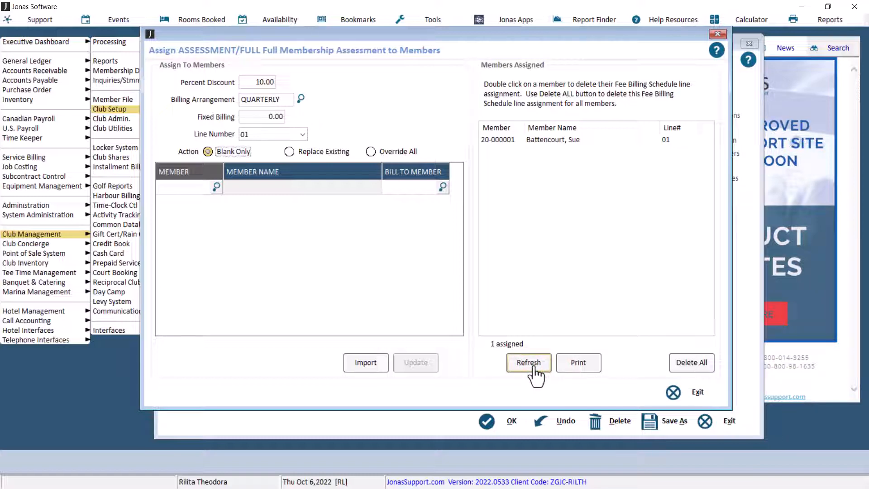
mouse_move(365, 362)
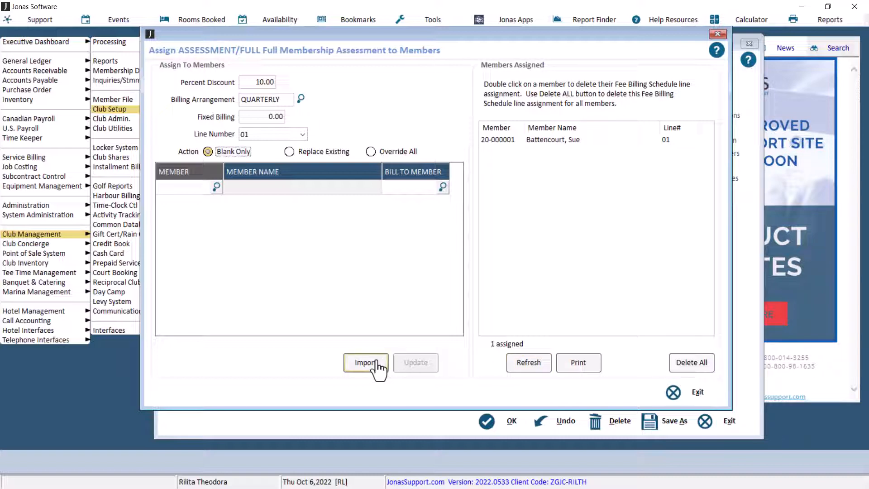
Open the member Import and review the CSV upload specifications, then exit them
click(365, 362)
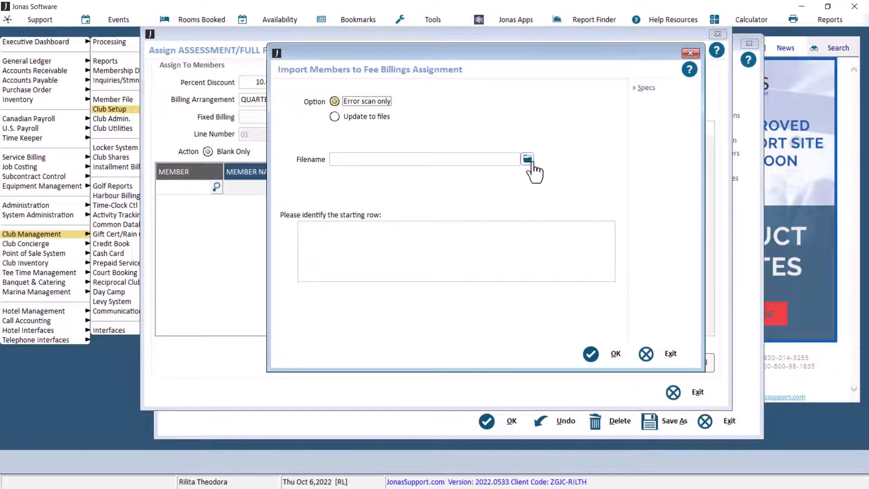
click(642, 88)
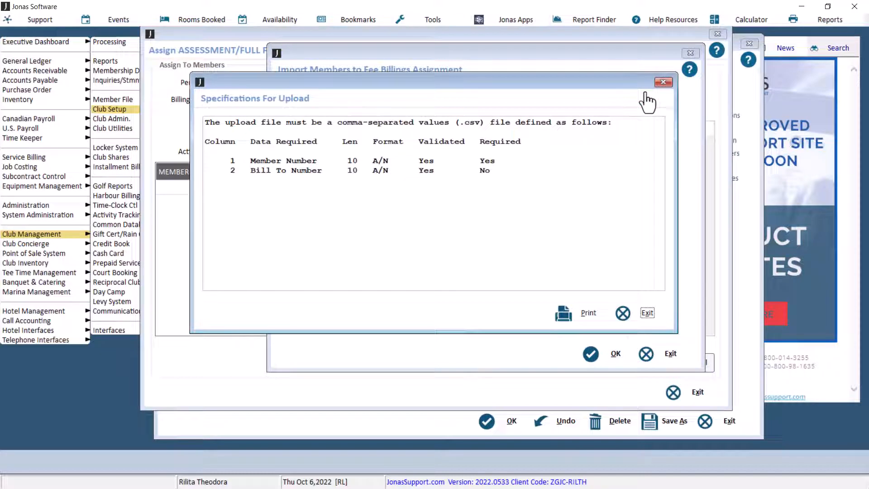
click(647, 312)
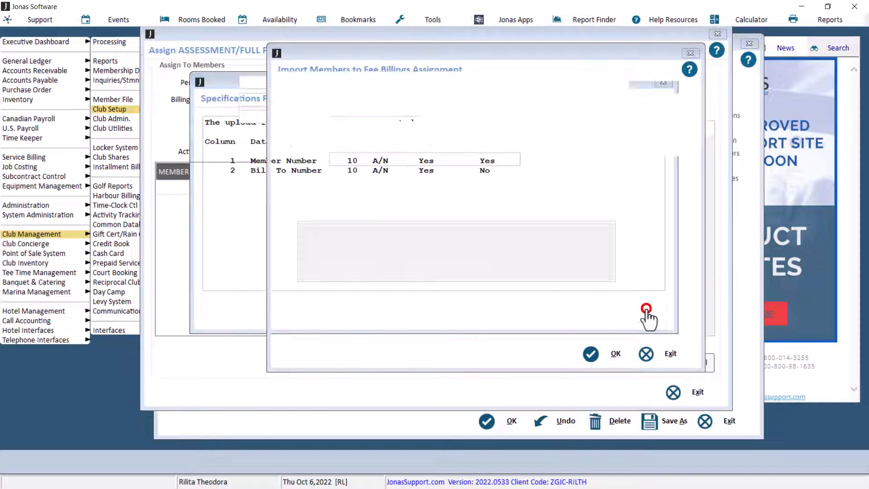